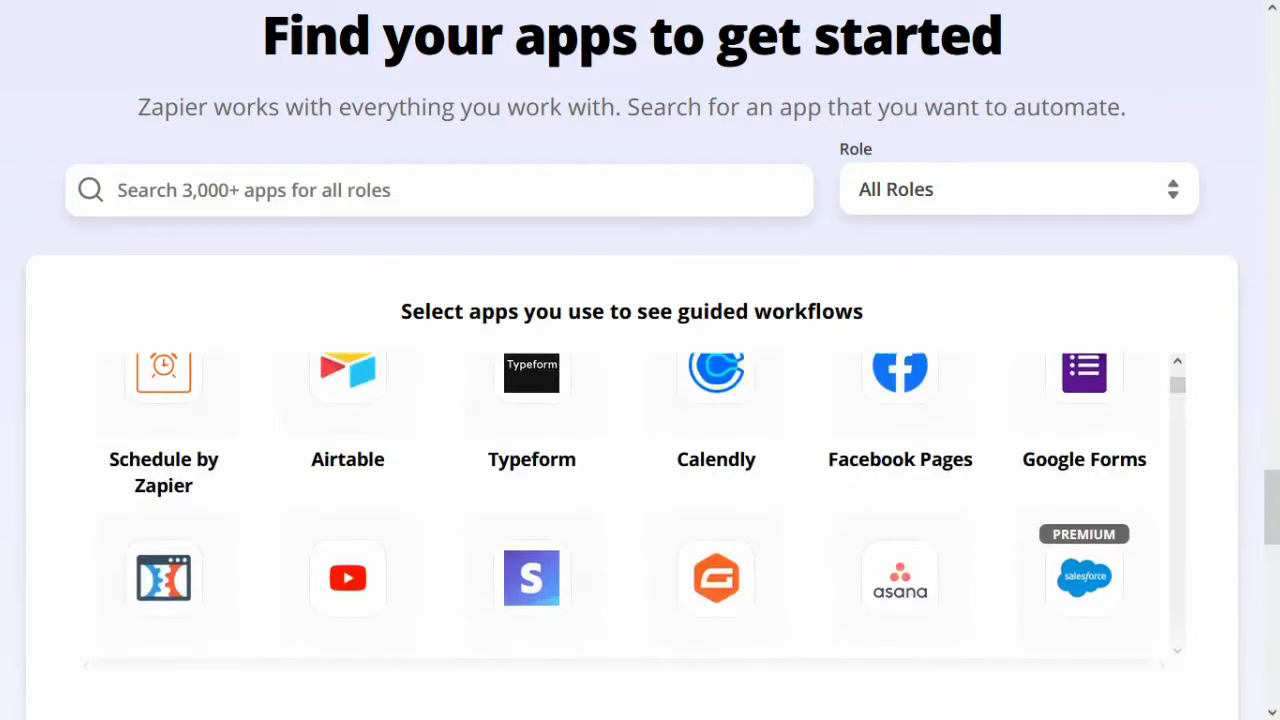
- Install Zapier for CRM, accepting the privacy policy, and accept the Zapier invite
{"action": "scroll", "scroll_direction": "down", "scroll_amount": 3}
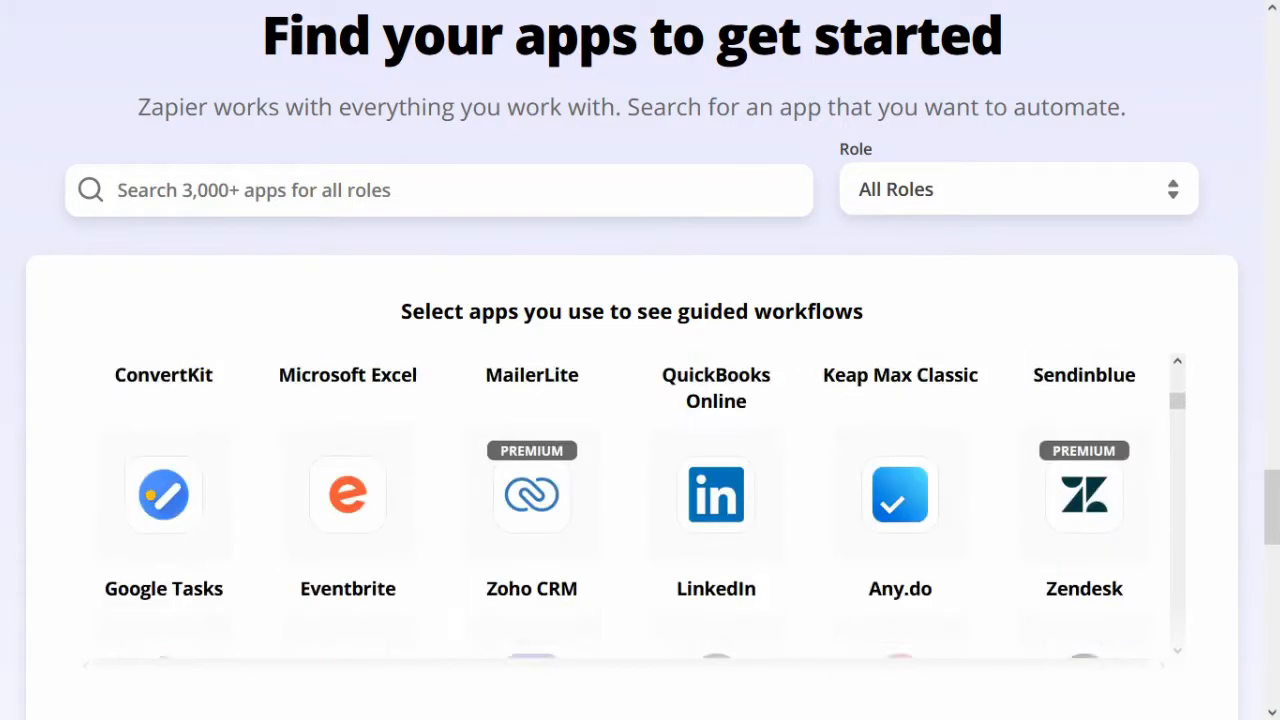
{"action": "scroll", "scroll_direction": "down", "scroll_amount": 3}
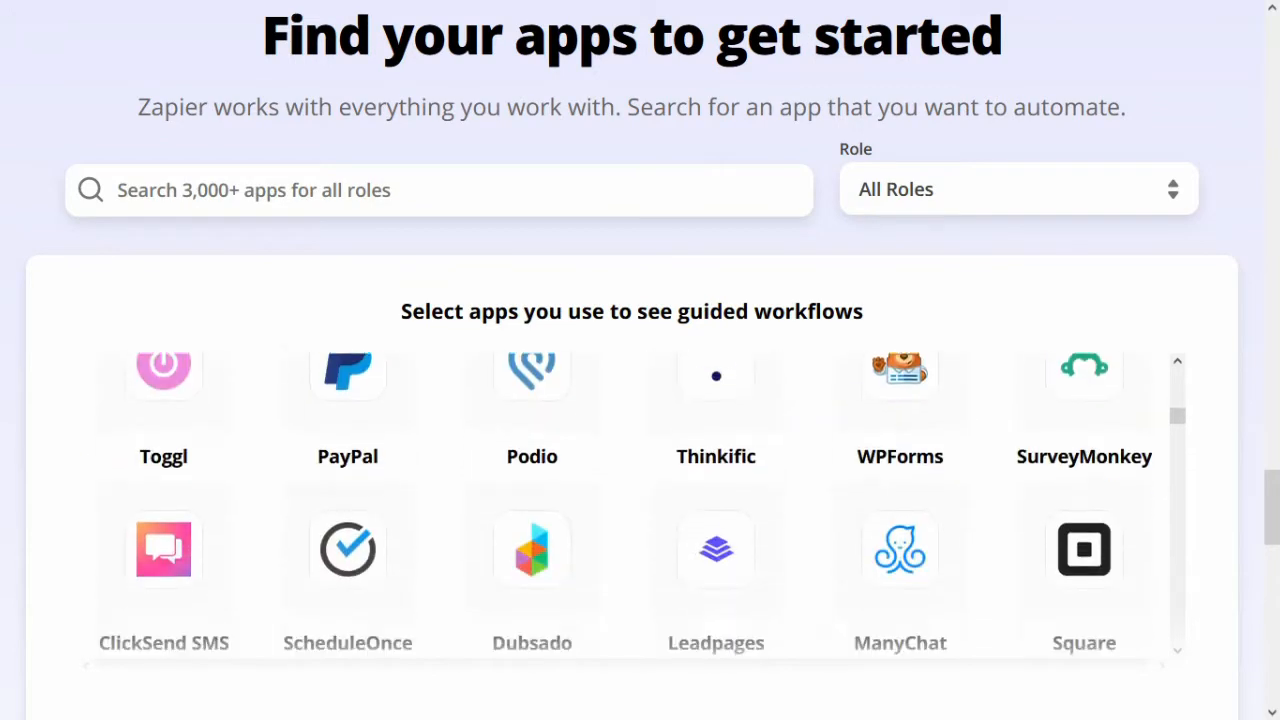
{"action": "scroll", "scroll_direction": "down", "scroll_amount": 3}
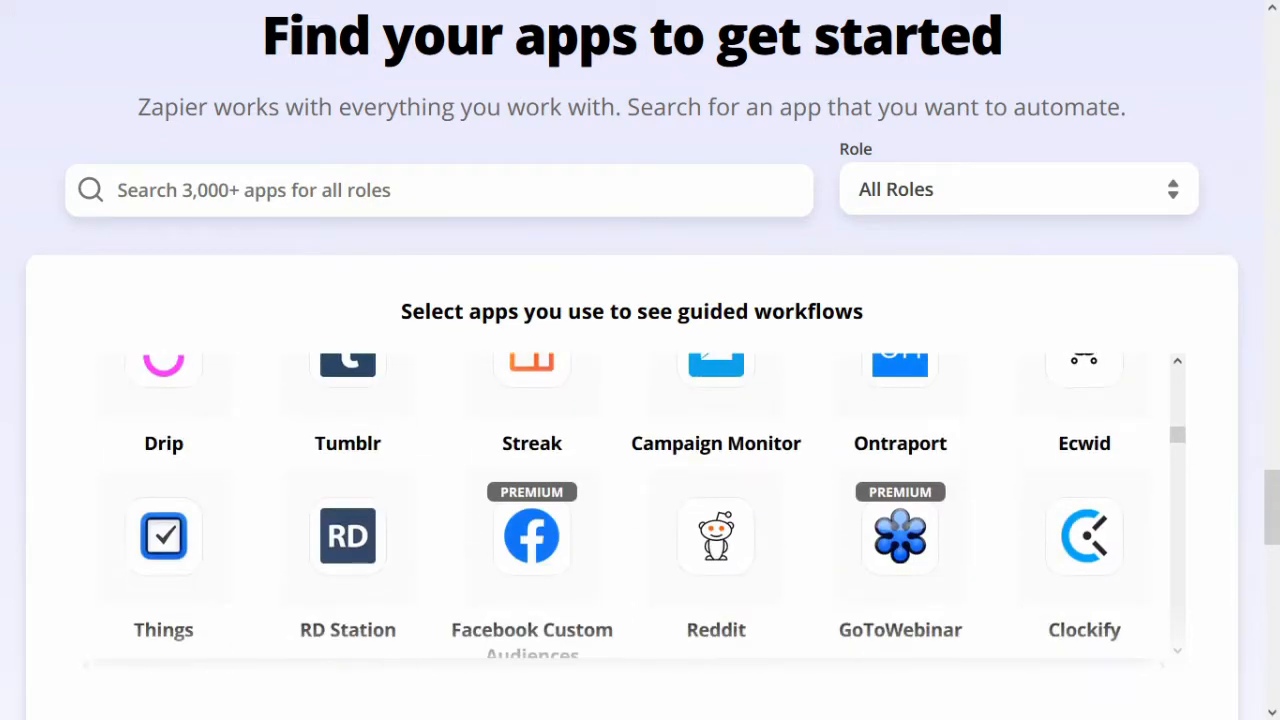
{"action": "scroll", "scroll_direction": "down", "scroll_amount": 3}
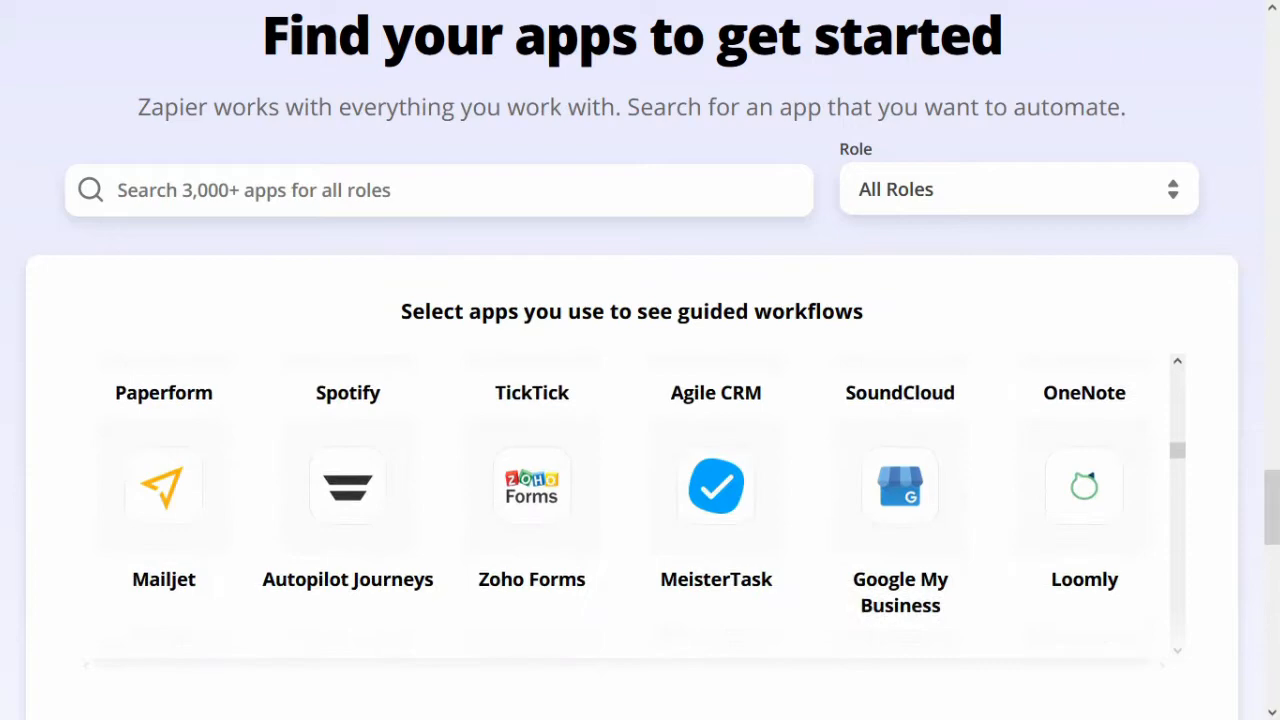
{"action": "scroll", "scroll_direction": "down", "scroll_amount": 3}
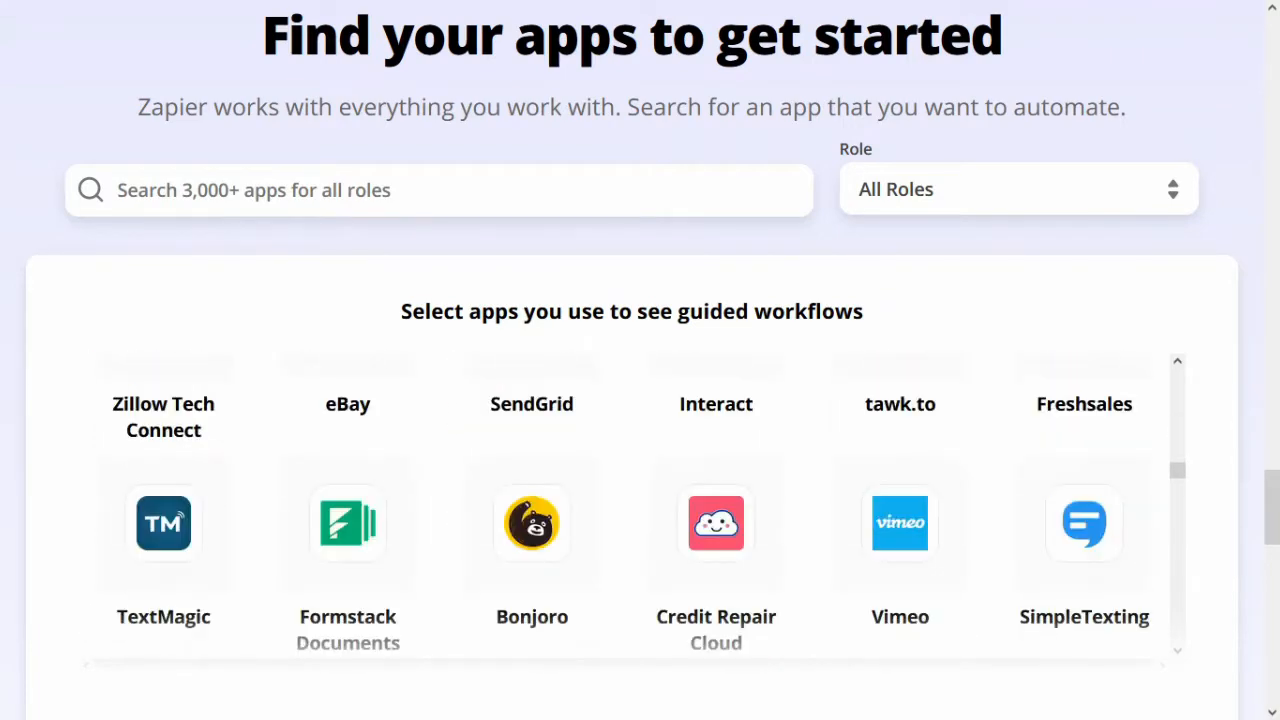
{"action": "scroll", "scroll_direction": "down", "scroll_amount": 3}
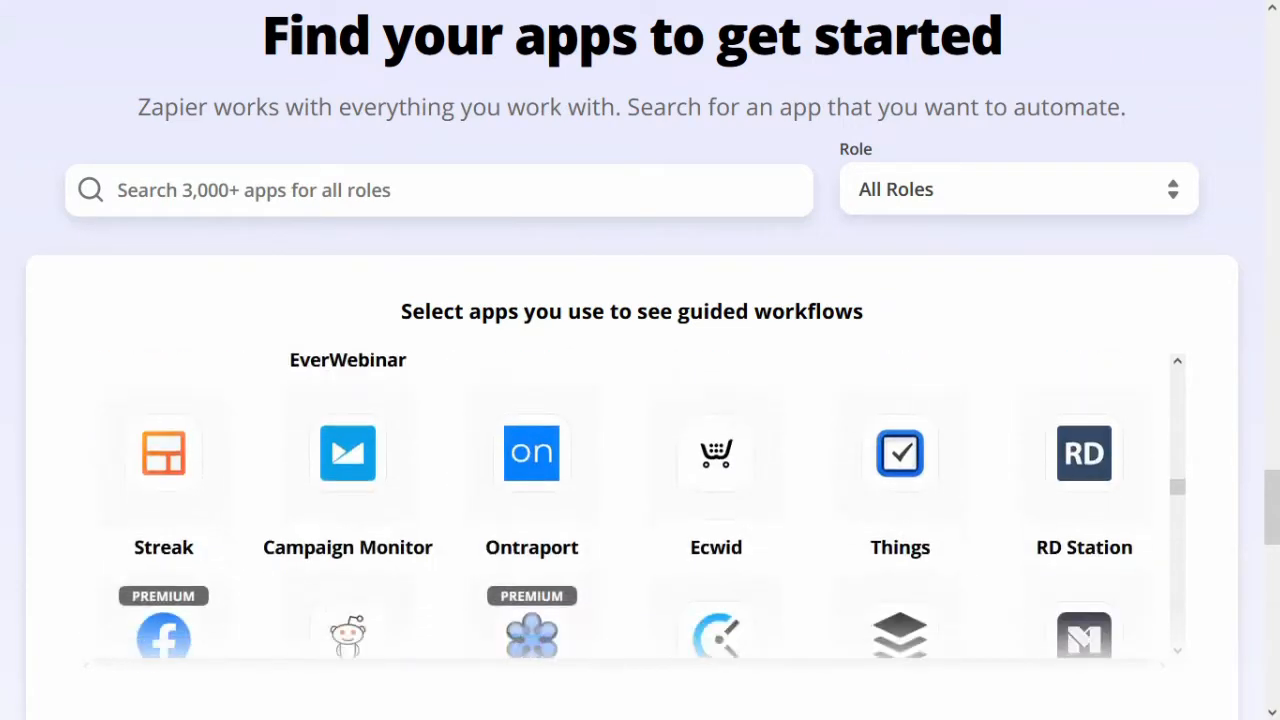
{"action": "scroll", "scroll_direction": "down", "scroll_amount": 3}
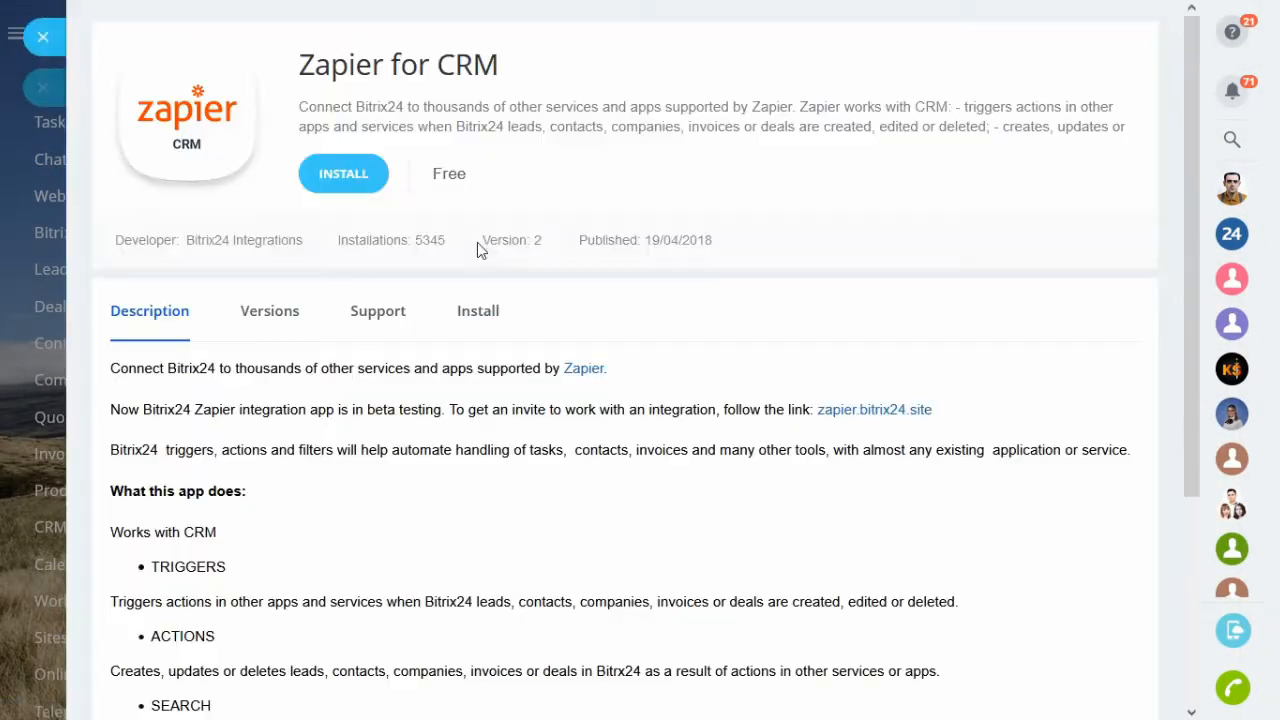
{"action": "left_click", "coordinate": [343, 173]}
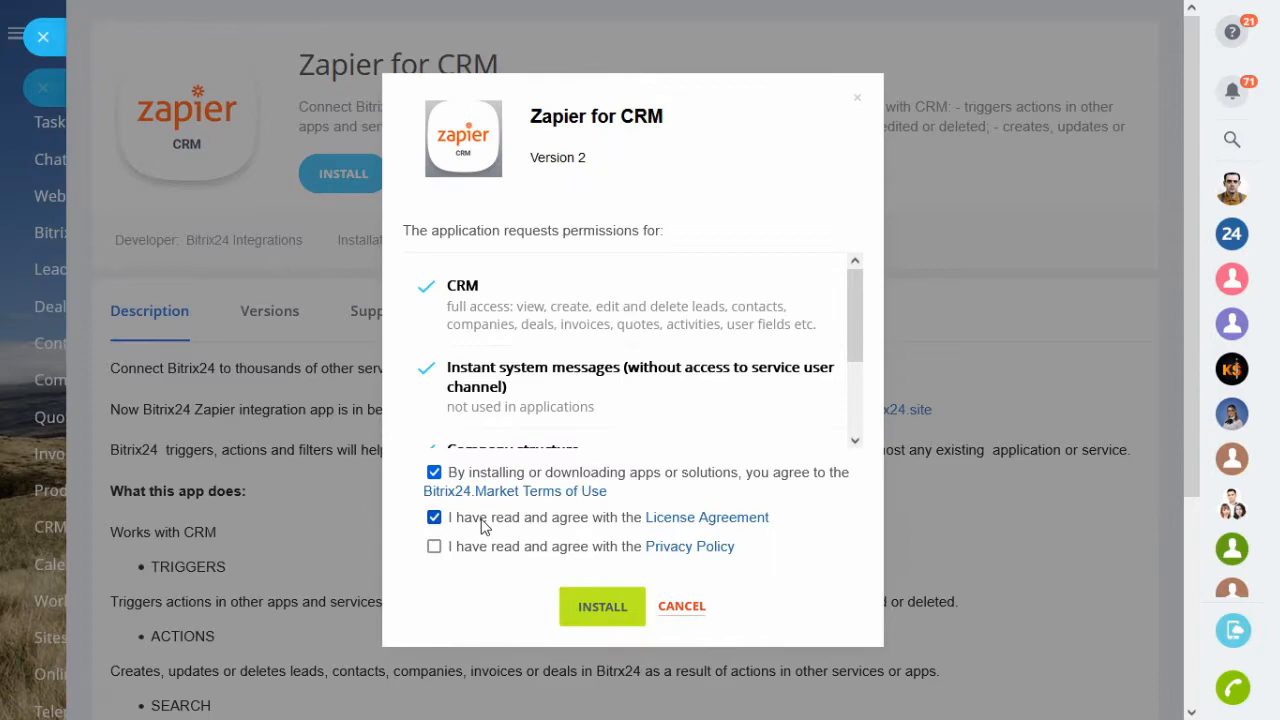
{"action": "left_click", "coordinate": [602, 606]}
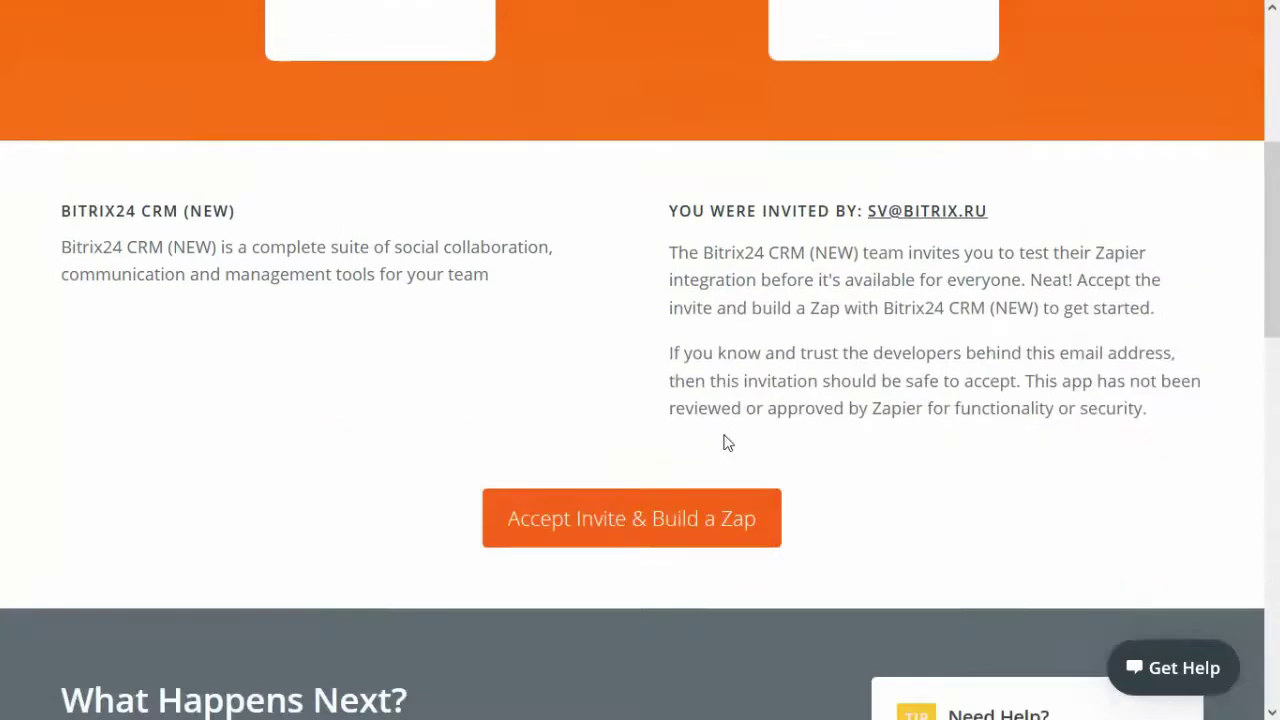
{"action": "left_click", "coordinate": [631, 518]}
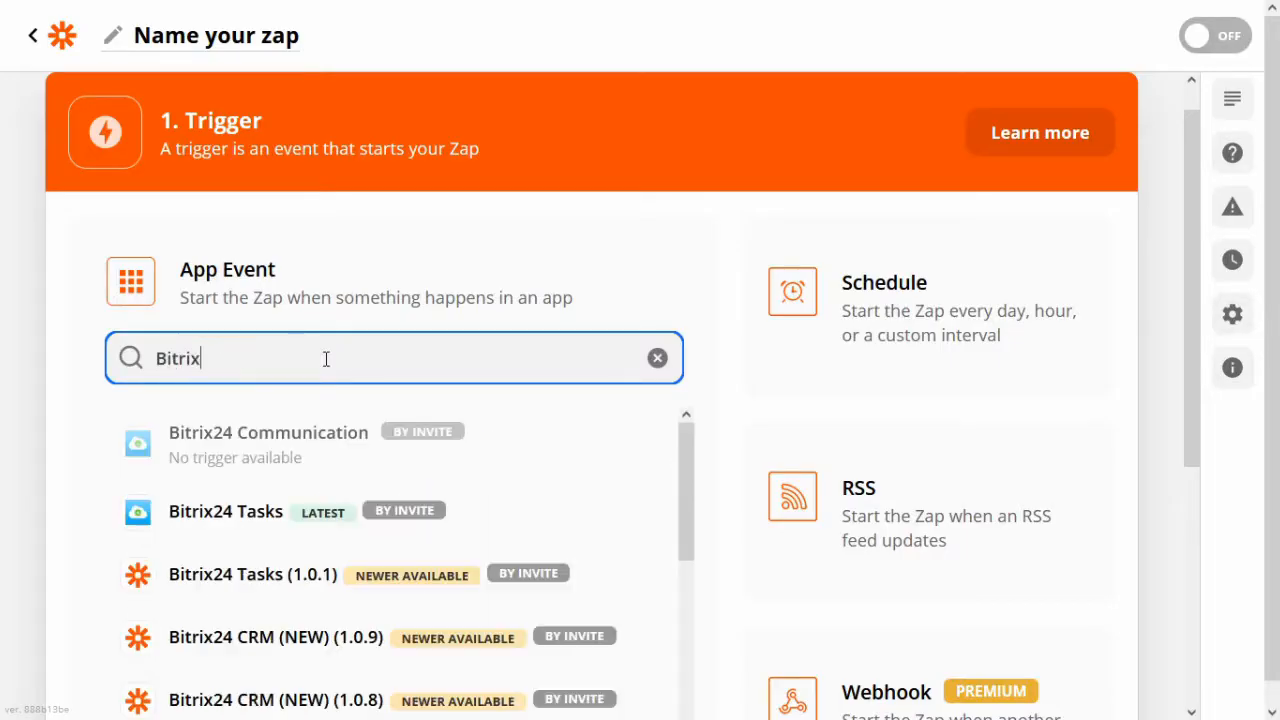
- Set the trigger to Bitrix24 CRM (NEW) 1.0.12 with the CRM Entity List event
{"action": "scroll", "scroll_direction": "down", "scroll_amount": 3}
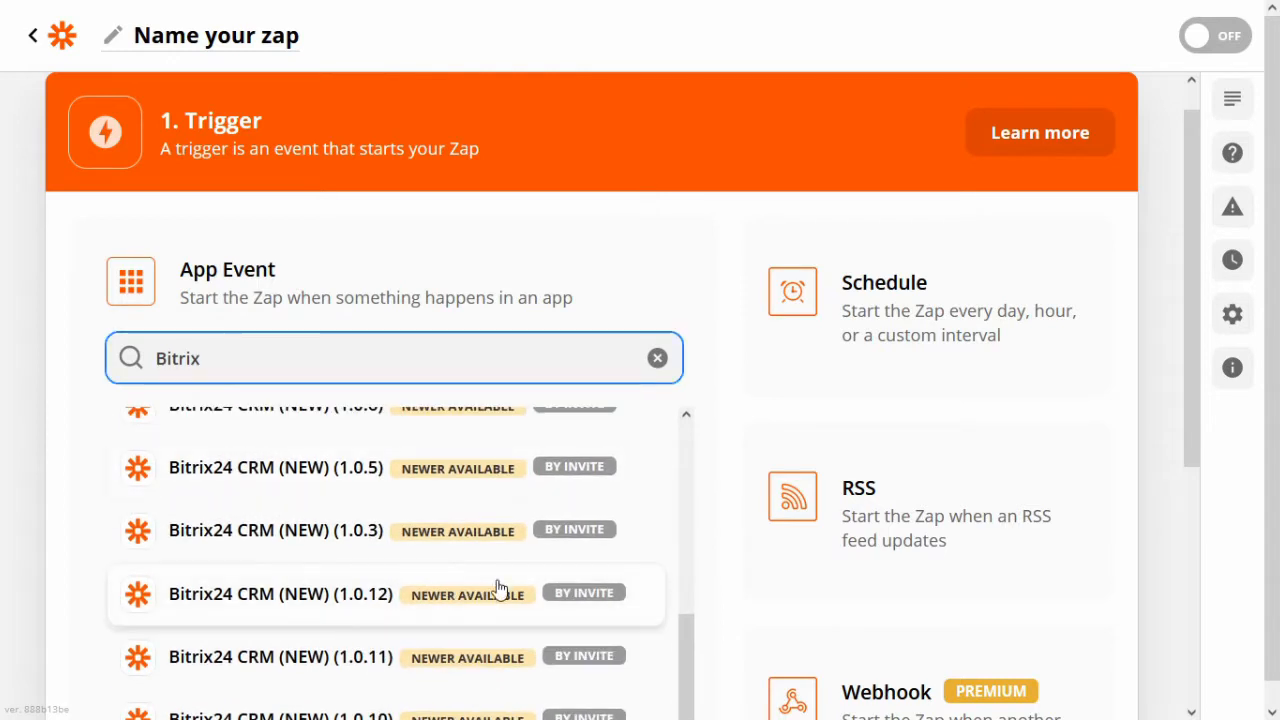
{"action": "left_click", "coordinate": [280, 594]}
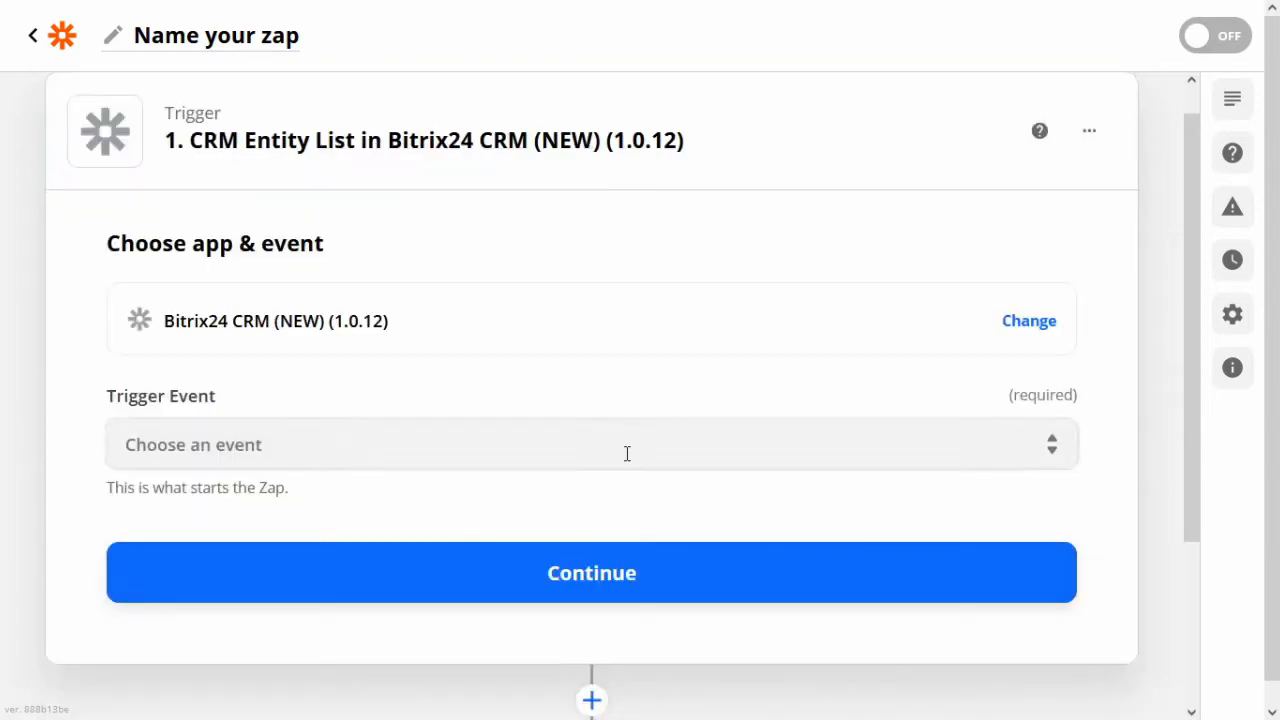
{"action": "left_click", "coordinate": [591, 445]}
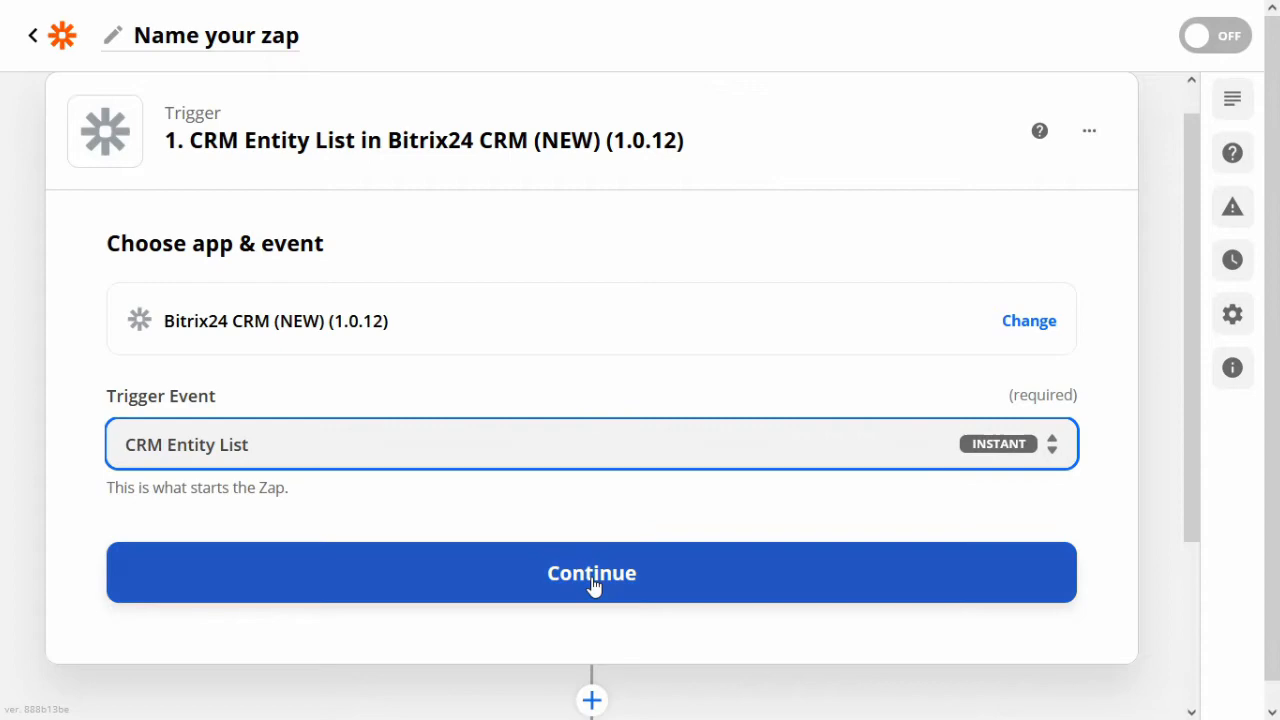
{"action": "left_click", "coordinate": [591, 573]}
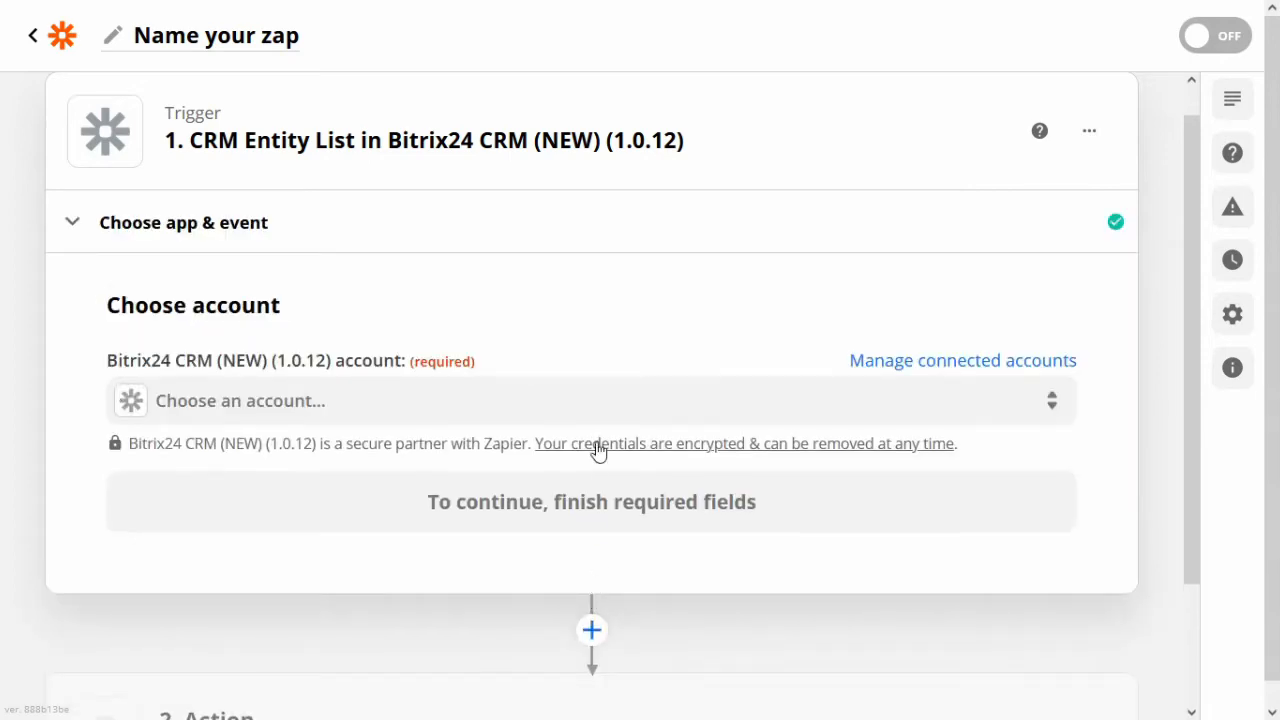
- Connect the Bitrix24 account and trigger on a Lead being added
{"action": "left_click", "coordinate": [240, 401]}
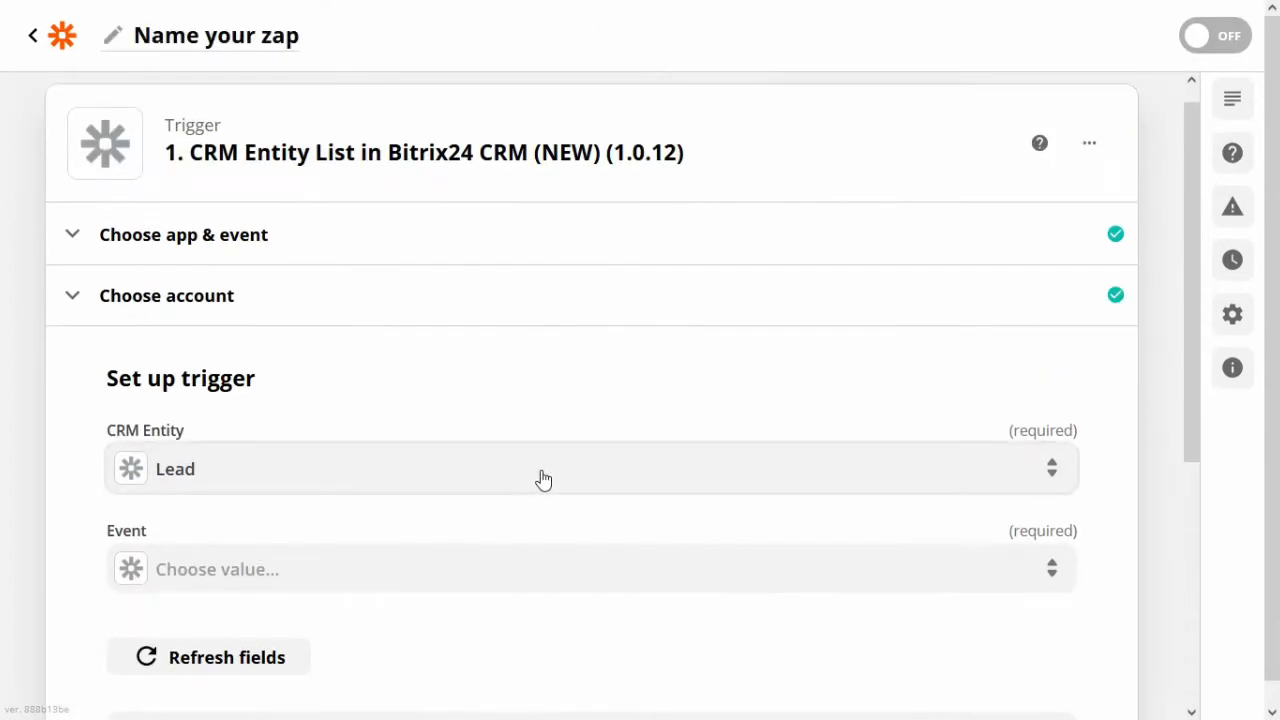
{"action": "left_click", "coordinate": [543, 479]}
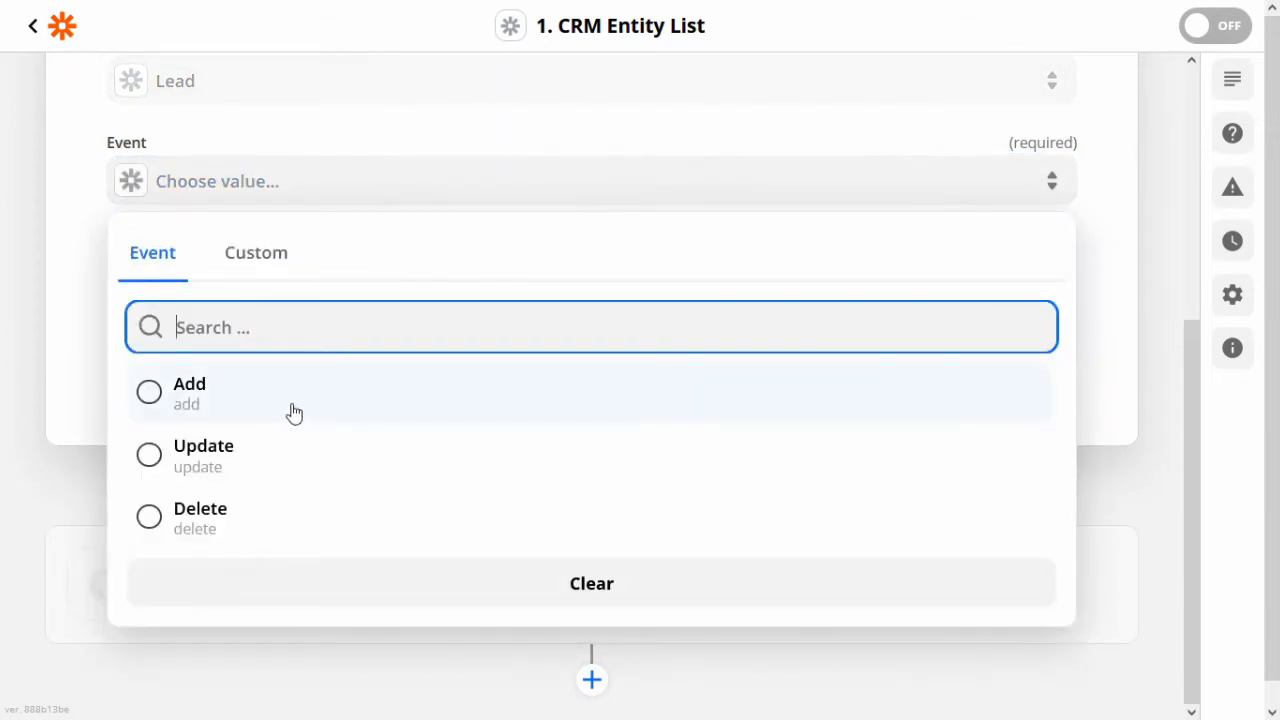
{"action": "left_click", "coordinate": [189, 392]}
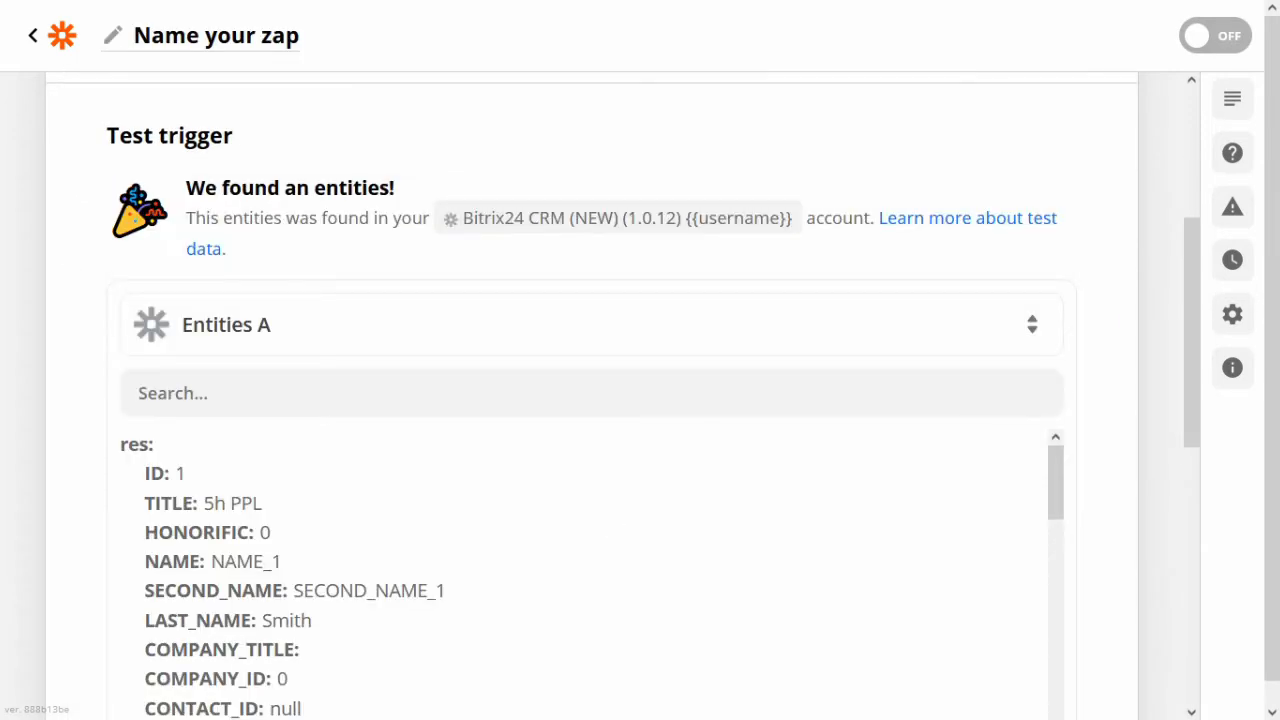
{"action": "mouse_move", "coordinate": [922, 501]}
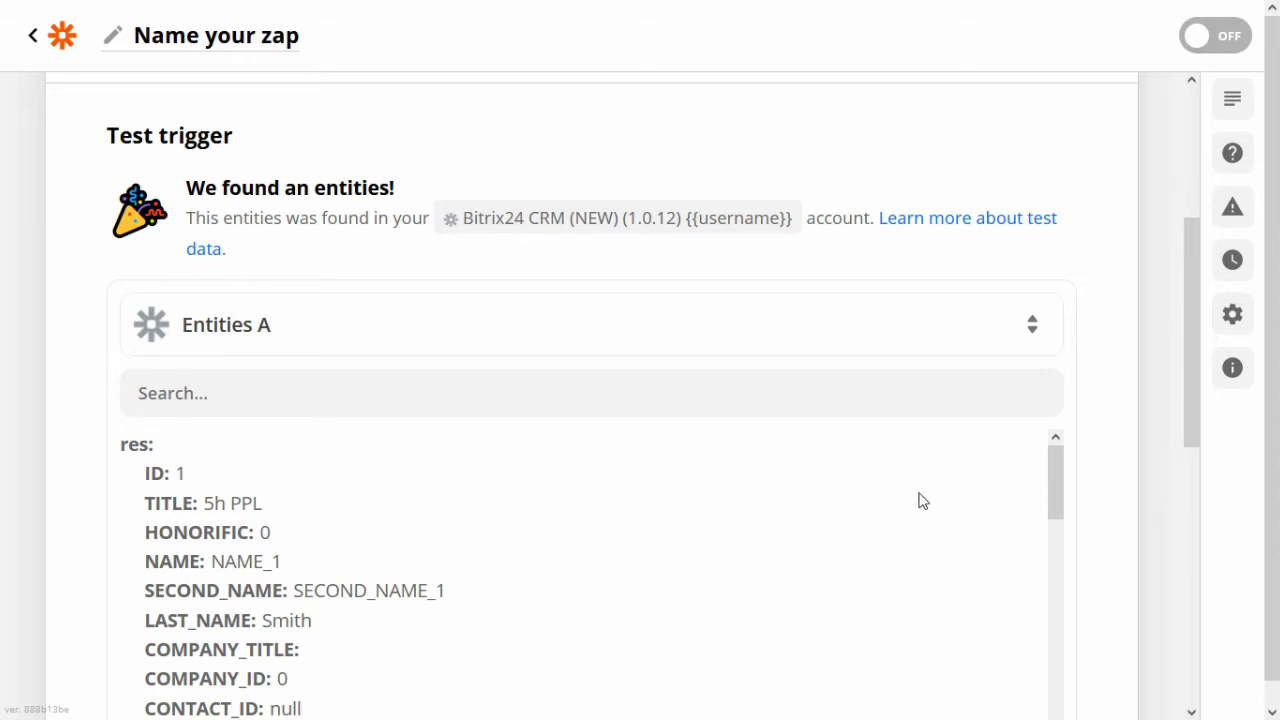
{"action": "scroll", "scroll_direction": "down", "scroll_amount": 3}
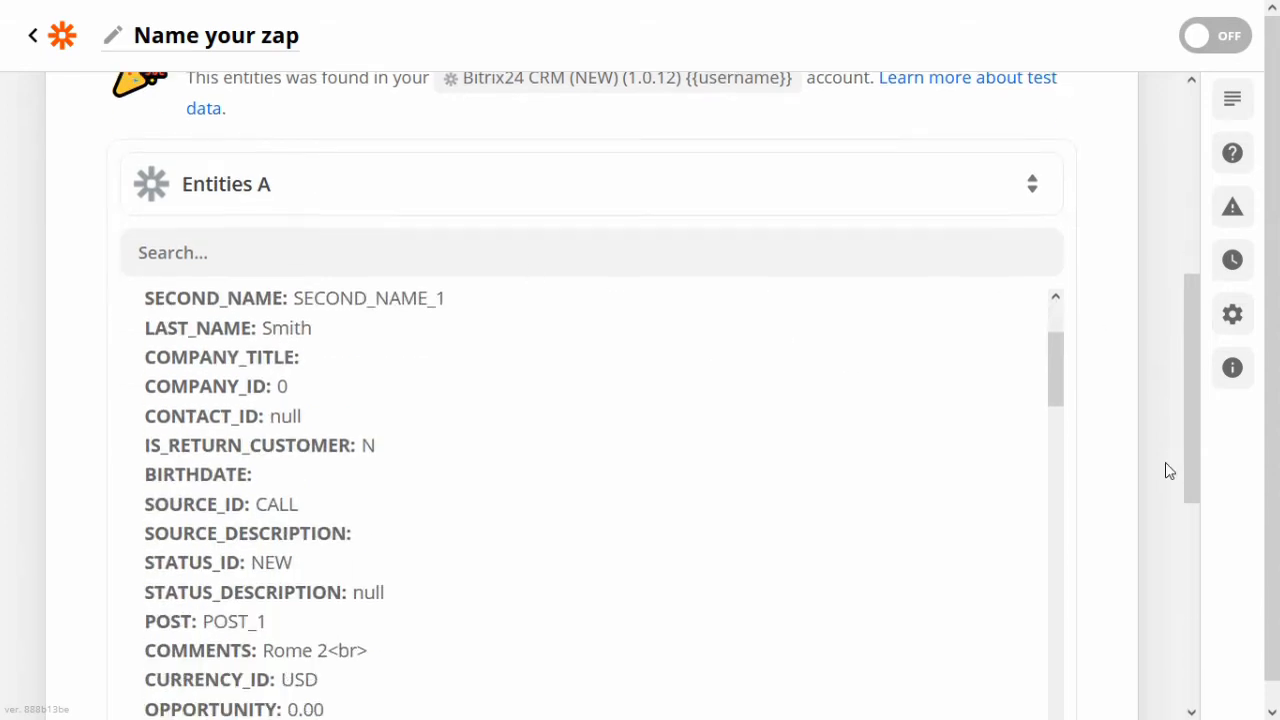
{"action": "scroll", "scroll_direction": "down", "scroll_amount": 3}
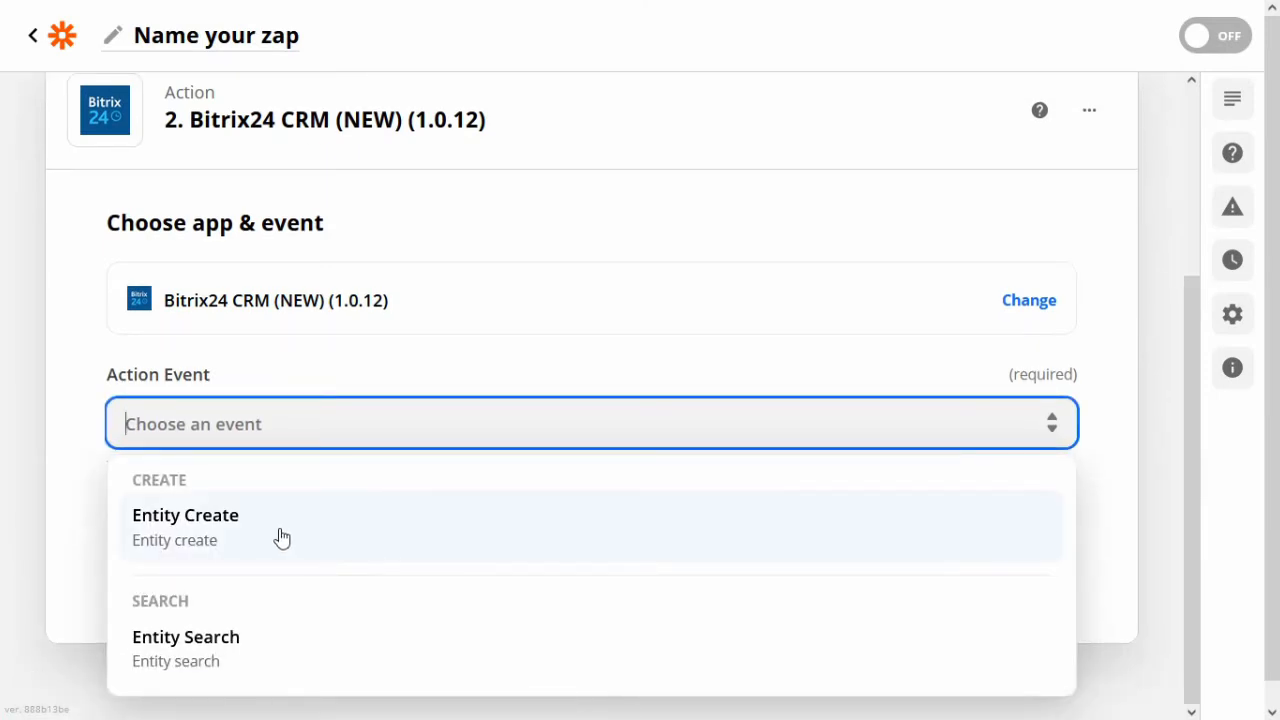
- Set the action event to Entity Create and select the Bitrix24 account
{"action": "left_click", "coordinate": [185, 515]}
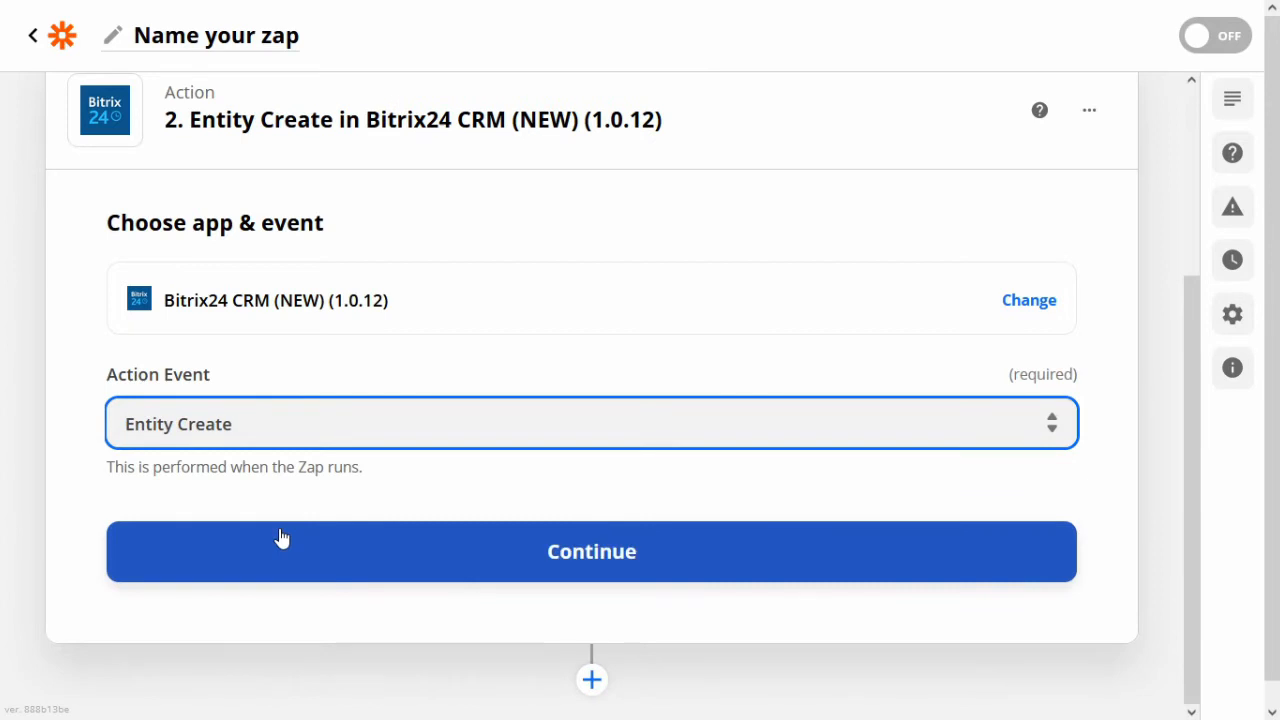
{"action": "left_click", "coordinate": [591, 551]}
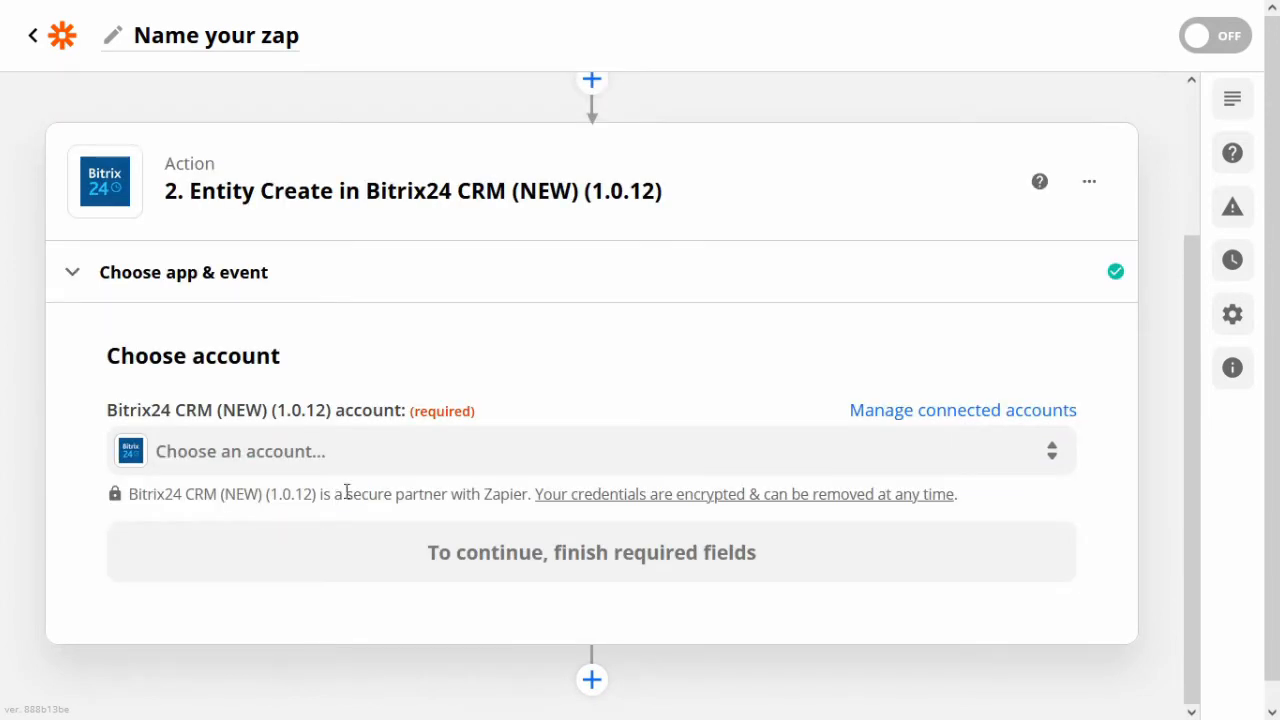
{"action": "left_click", "coordinate": [591, 451]}
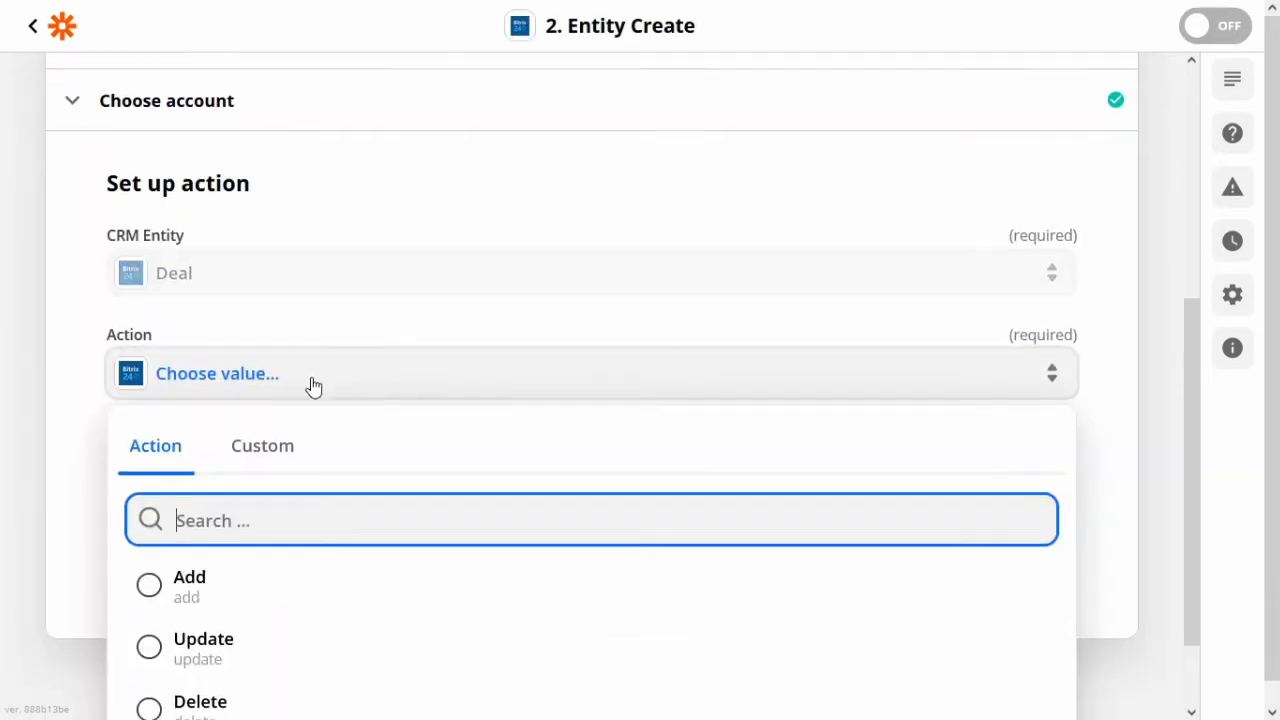
- Set the Deal action to Add, with Name mapped to Contact name
{"action": "left_click", "coordinate": [188, 585]}
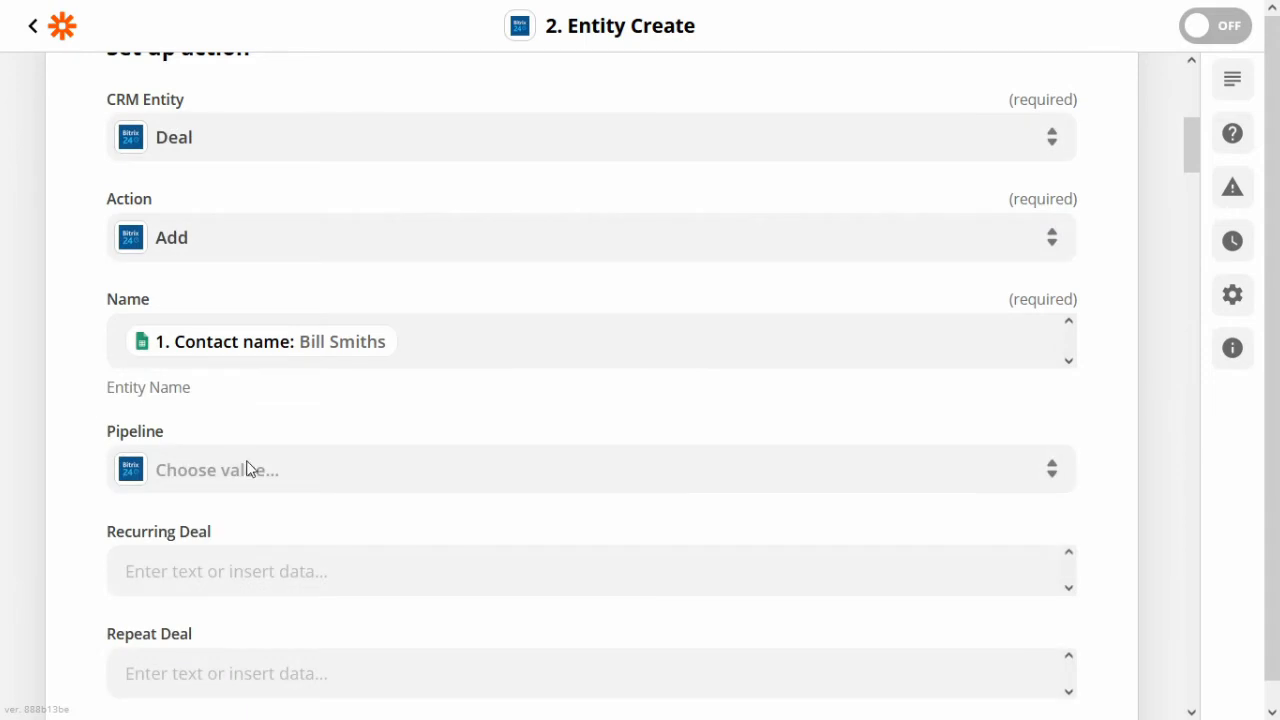
- Set Custom List CB to Item 1 and Source to Advertisement, then continue
{"action": "scroll", "scroll_direction": "down", "scroll_amount": 3}
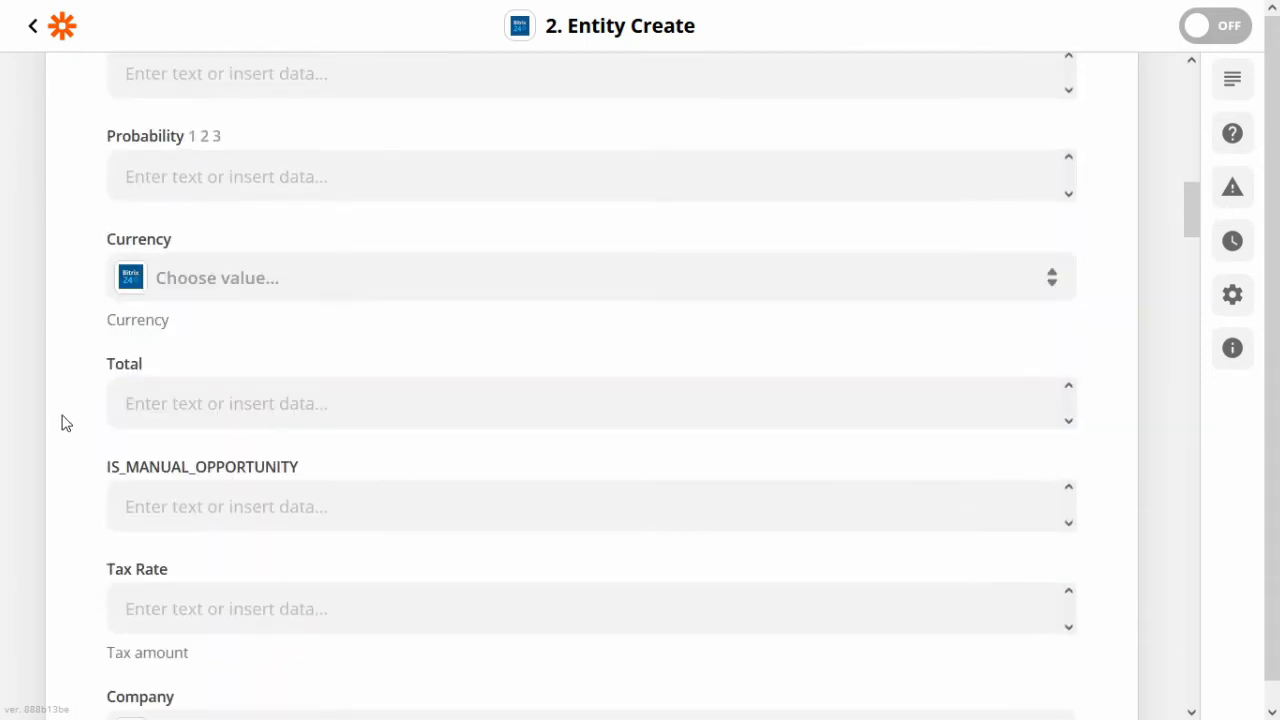
{"action": "scroll", "scroll_direction": "down", "scroll_amount": 3}
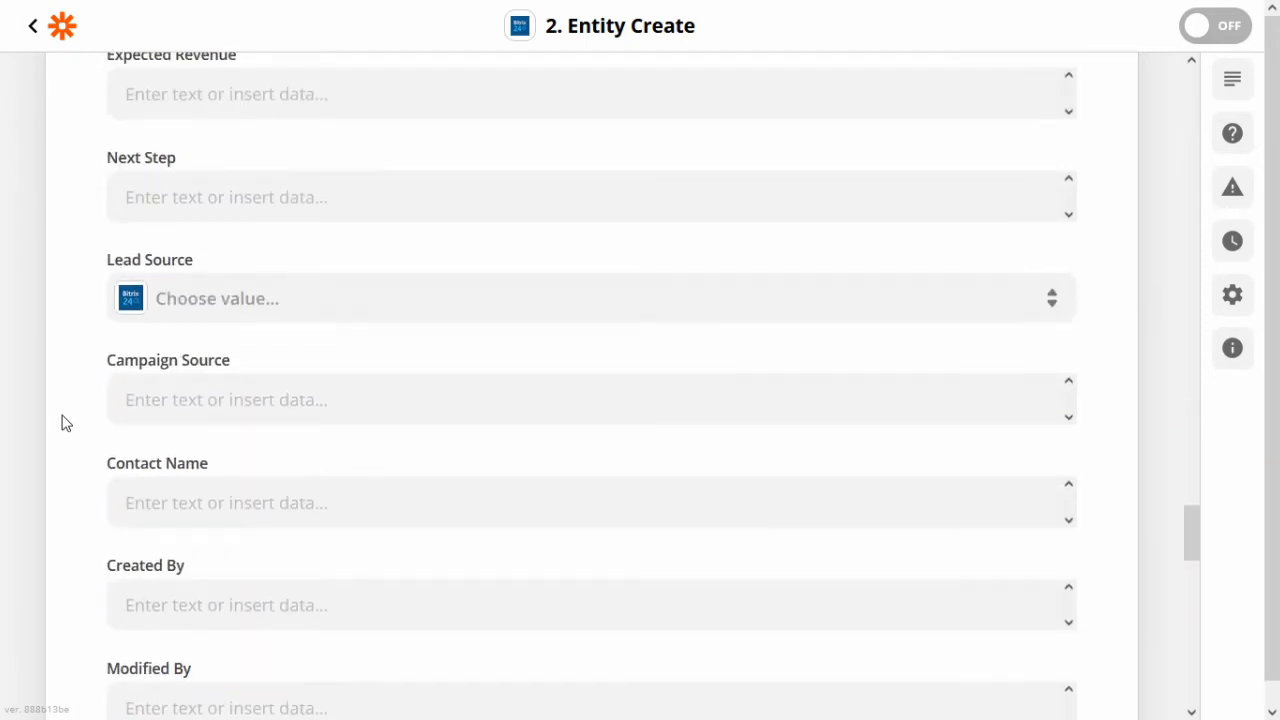
{"action": "scroll", "scroll_direction": "down", "scroll_amount": 3}
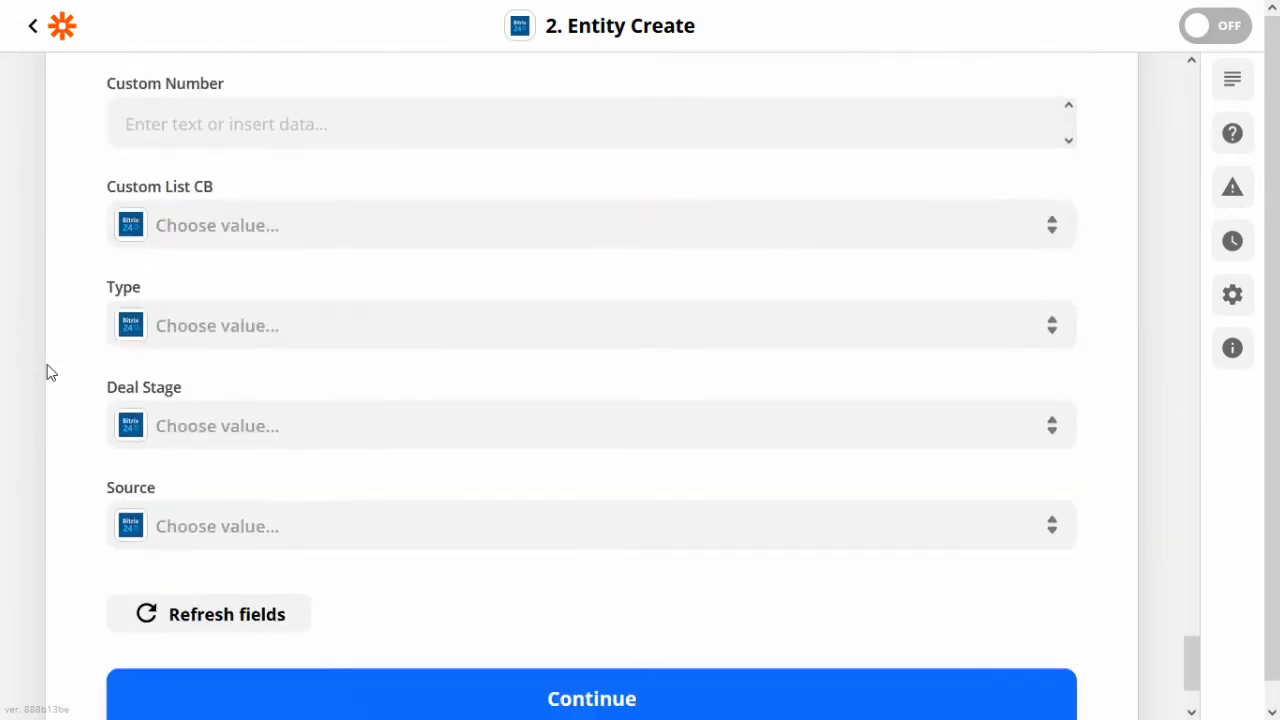
{"action": "left_click", "coordinate": [217, 325]}
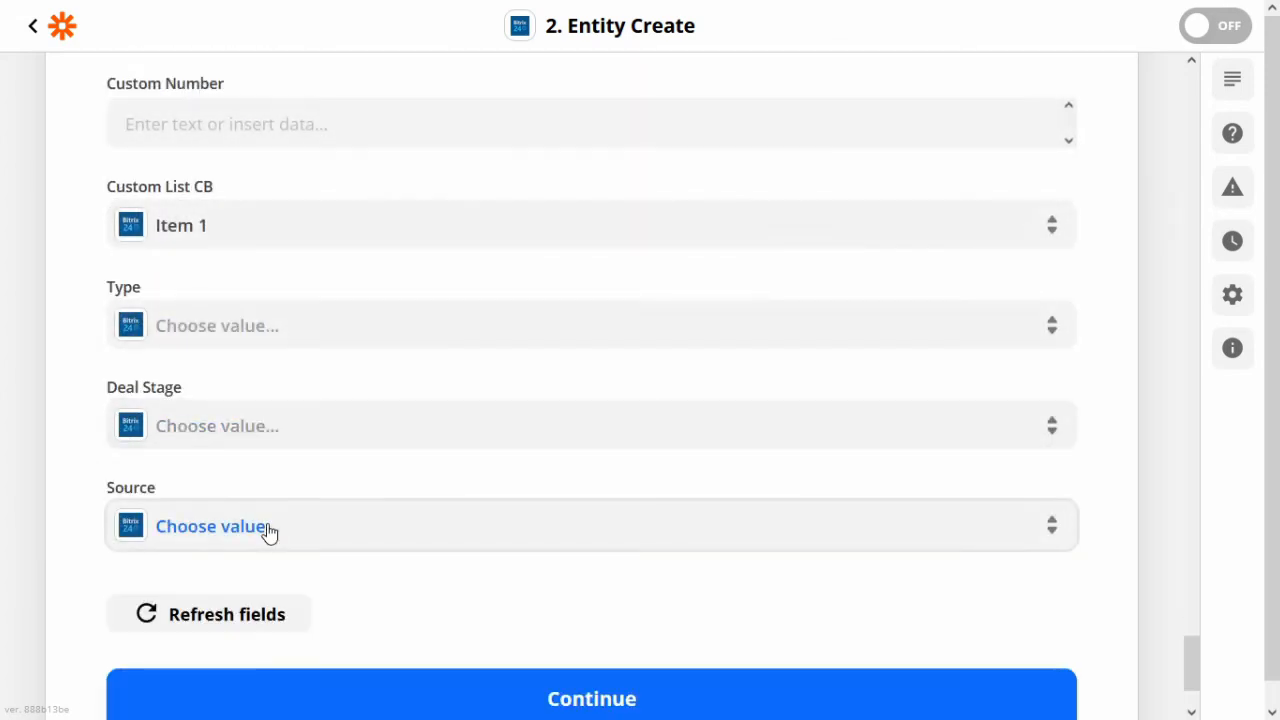
{"action": "left_click", "coordinate": [211, 527]}
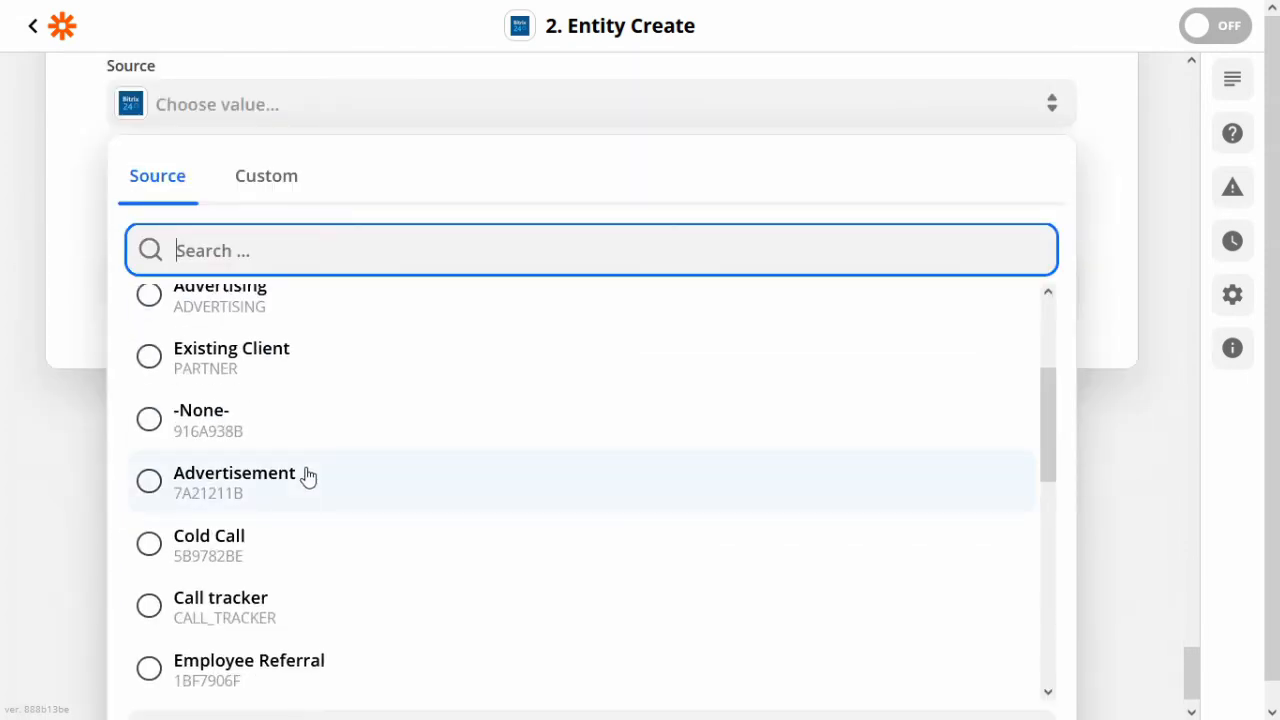
{"action": "left_click", "coordinate": [234, 473]}
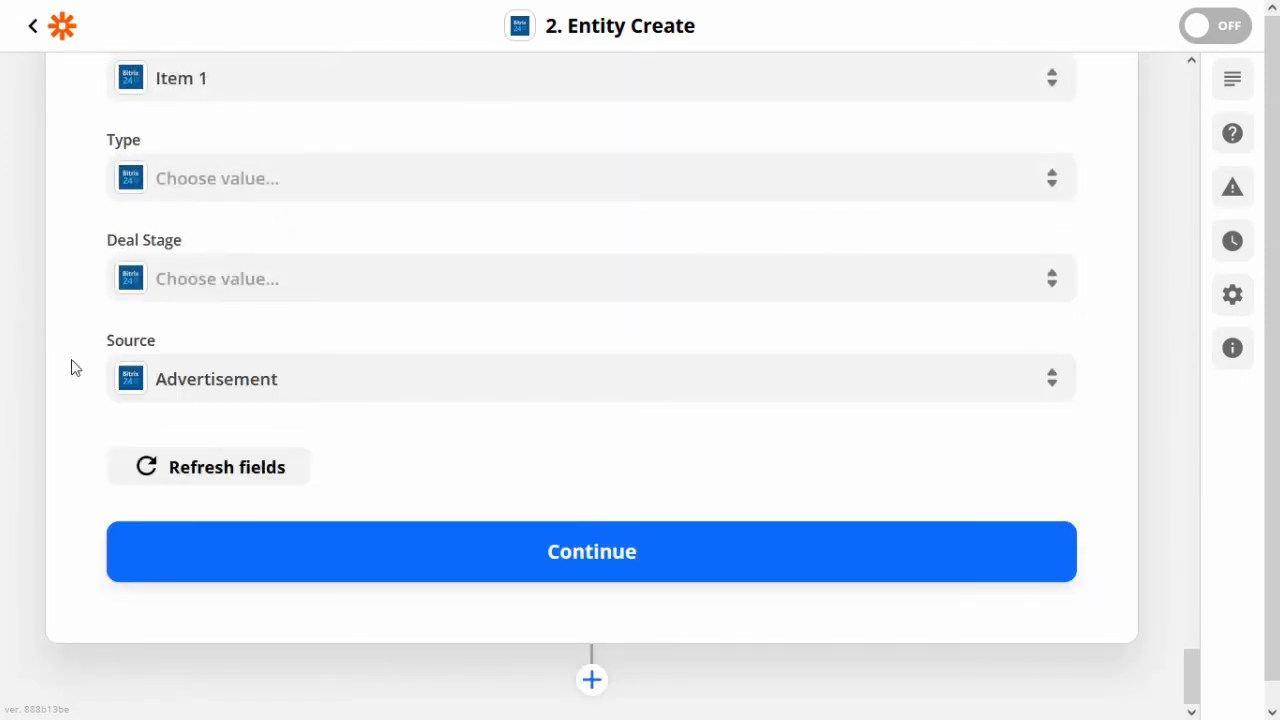
{"action": "left_click", "coordinate": [591, 551]}
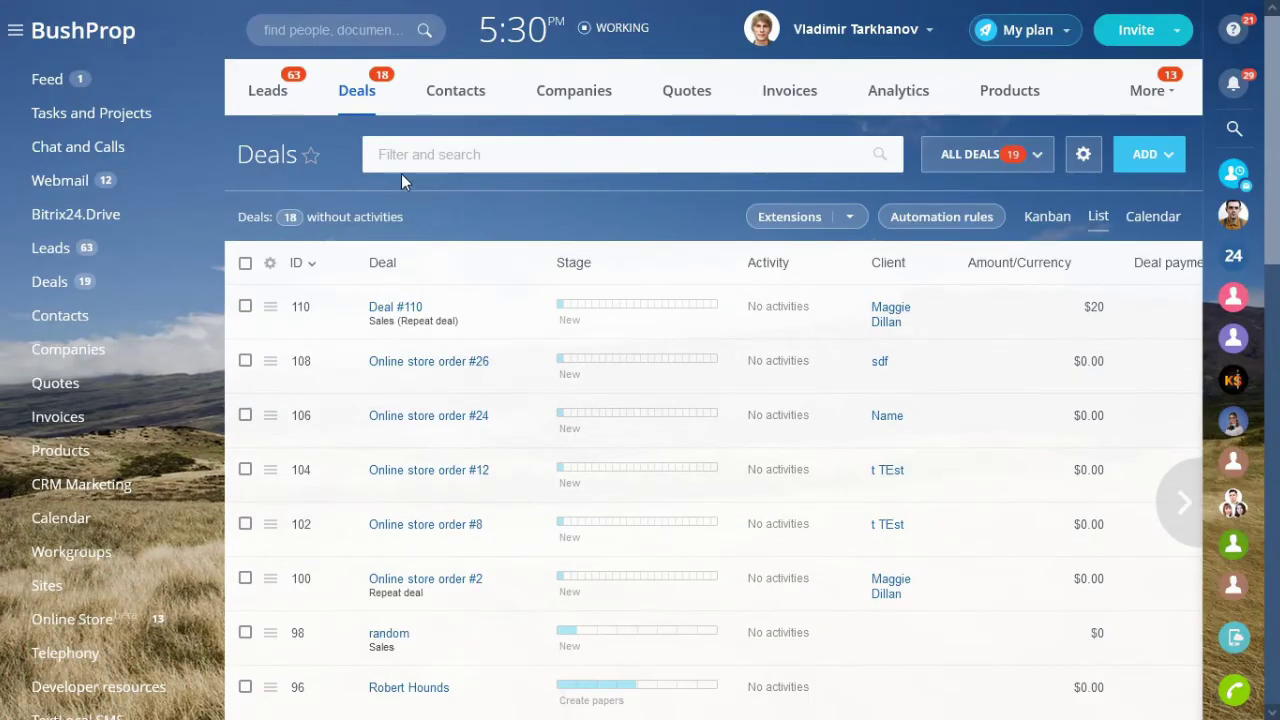
{"action": "left_click", "coordinate": [356, 90]}
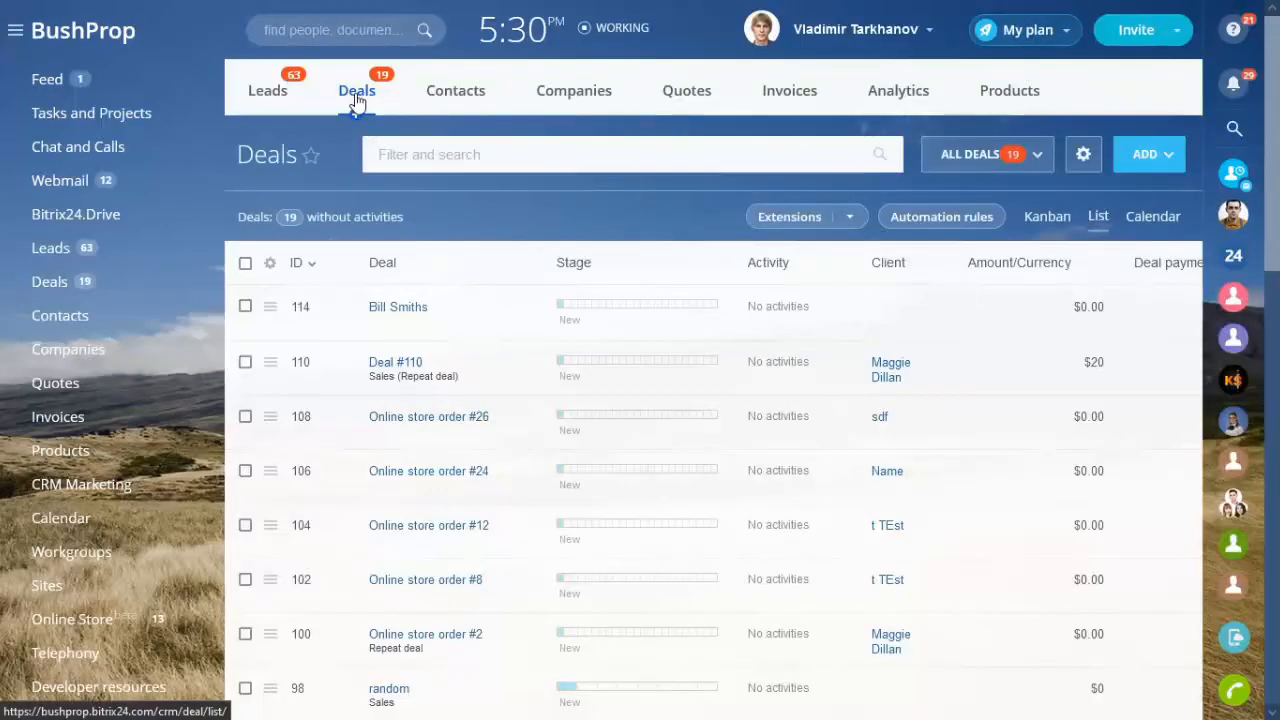